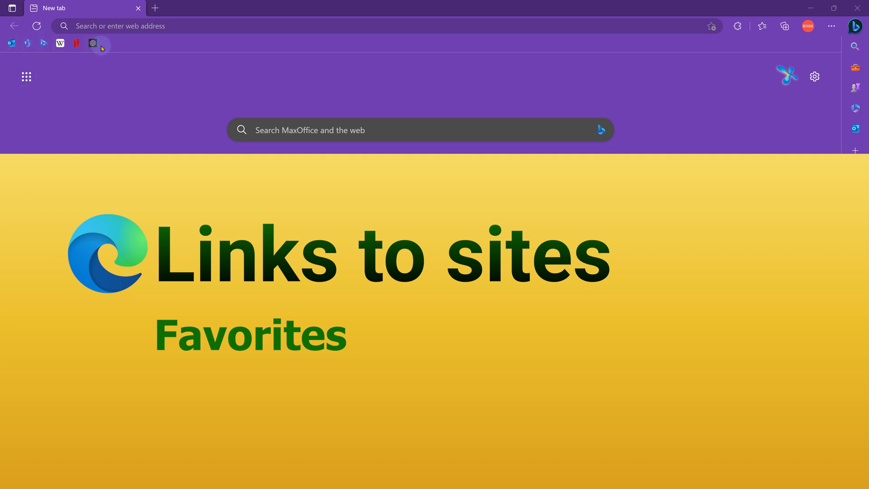
{"action": "mouse_move", "coordinate": [116, 44]}
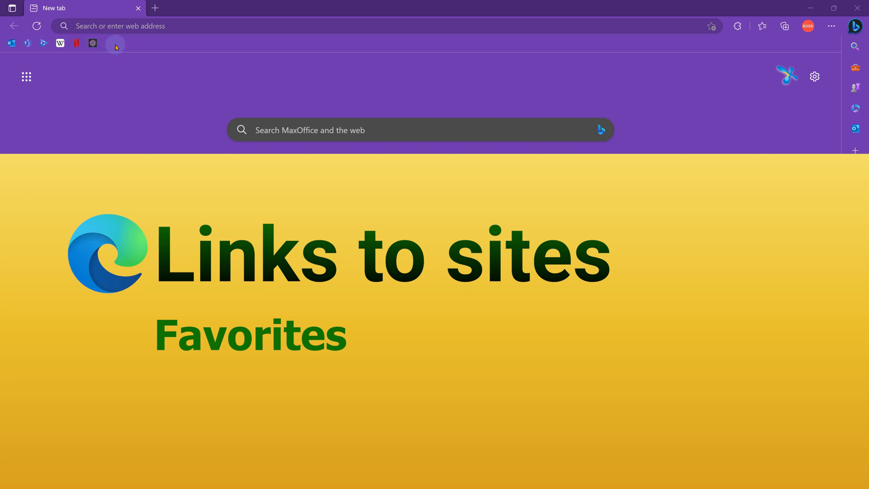
Step: Open the Collections pane beside the Microsoft 365 Blog page
{"action": "left_click", "coordinate": [785, 25]}
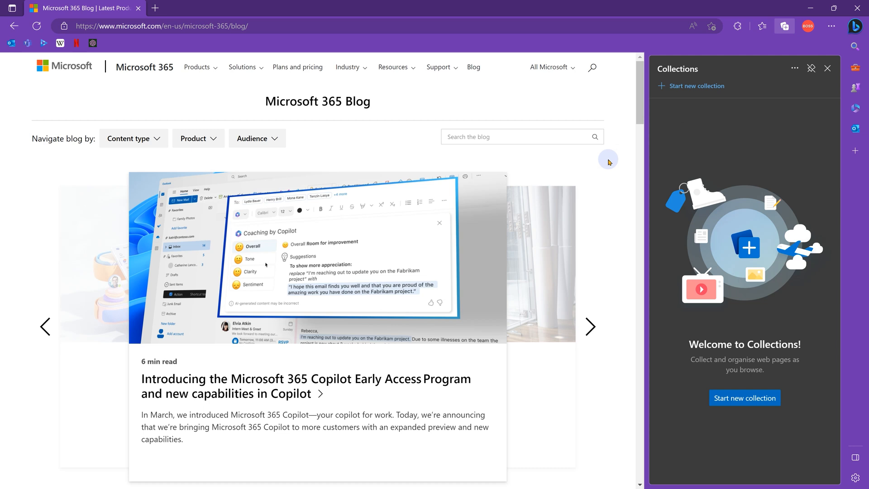
{"action": "mouse_move", "coordinate": [618, 42]}
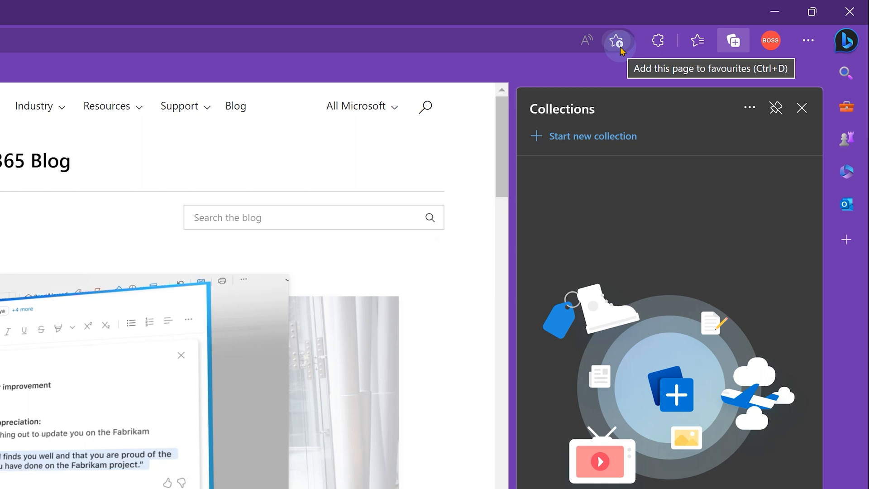
Step: Save the Microsoft 365 Blog page to the Favourites bar folder
{"action": "left_click", "coordinate": [617, 40]}
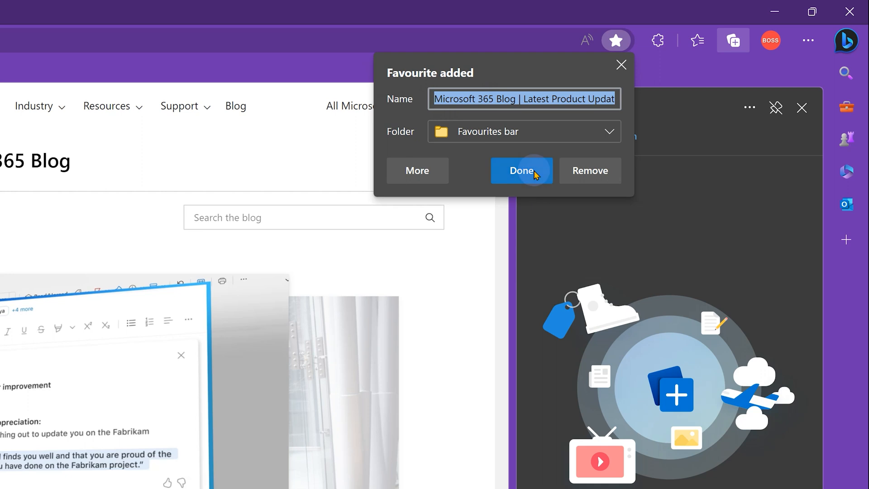
{"action": "left_click", "coordinate": [520, 171]}
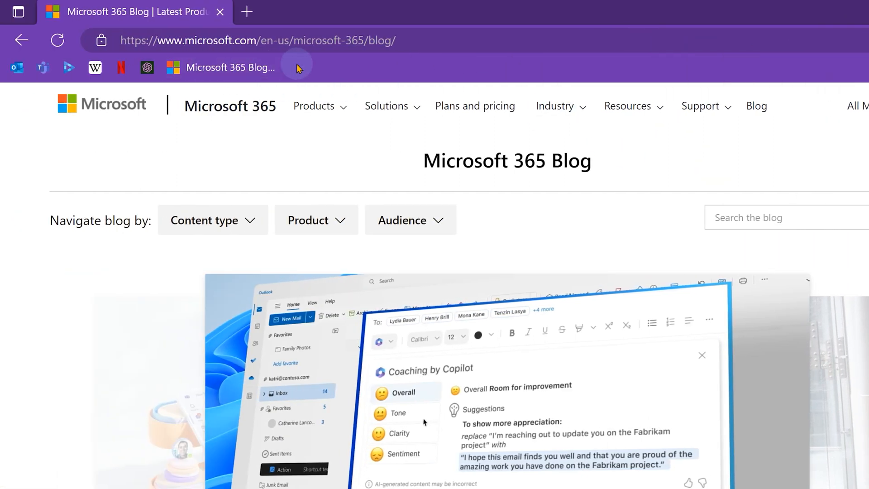
{"action": "mouse_move", "coordinate": [317, 69]}
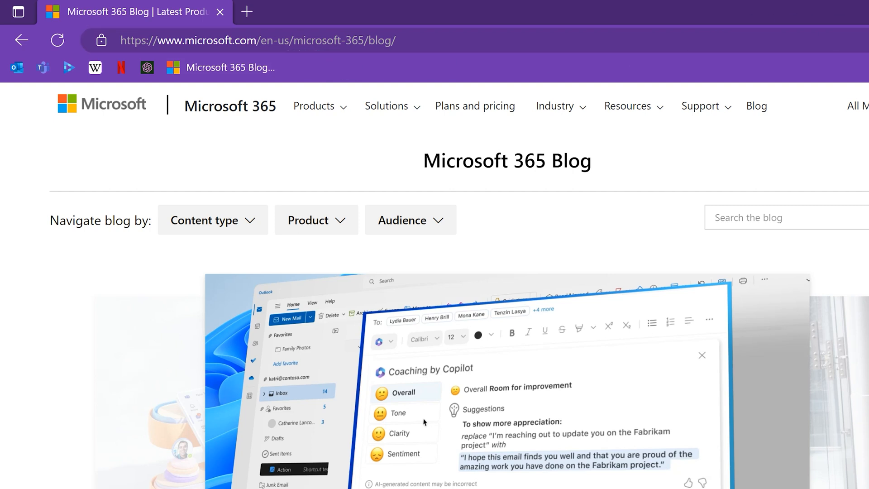
{"action": "left_click", "coordinate": [619, 40]}
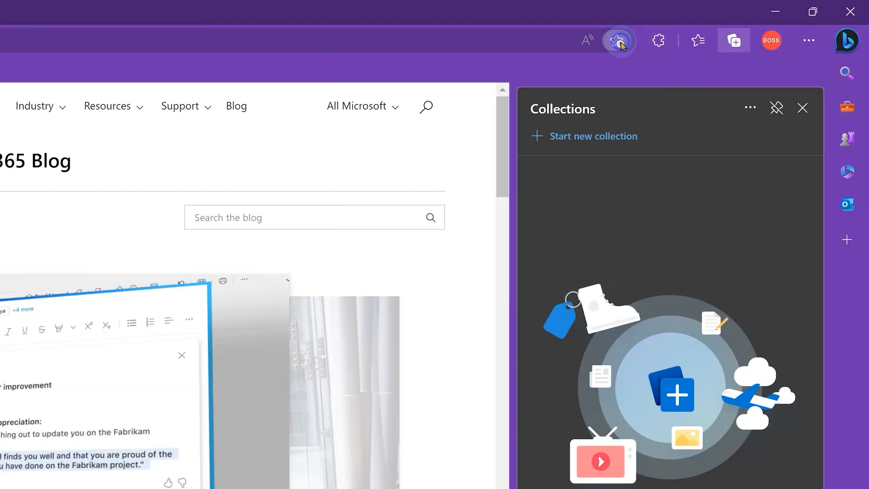
Step: Edit the Microsoft 365 Blog favourite so only its icon shows
{"action": "left_click", "coordinate": [619, 40]}
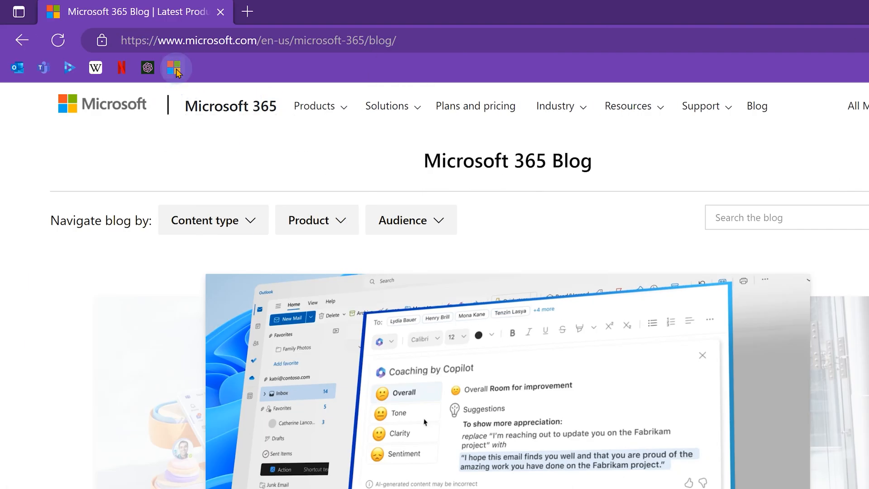
{"action": "mouse_move", "coordinate": [333, 84]}
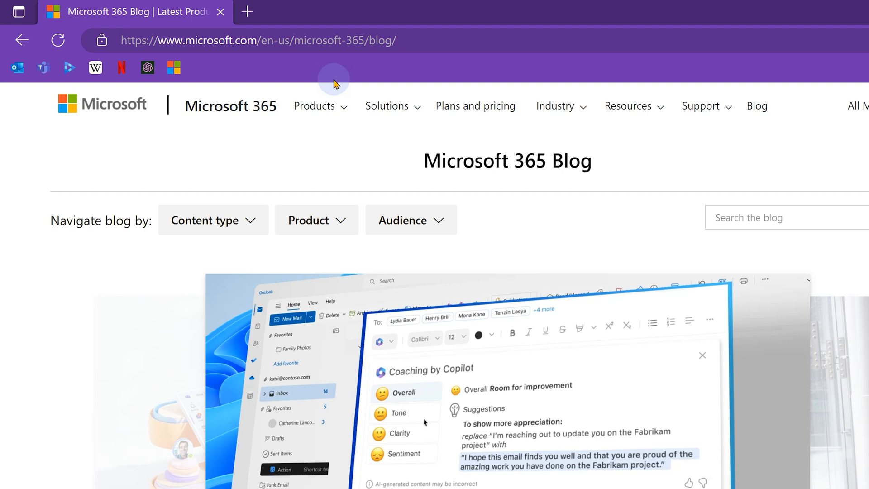
{"action": "mouse_move", "coordinate": [270, 76]}
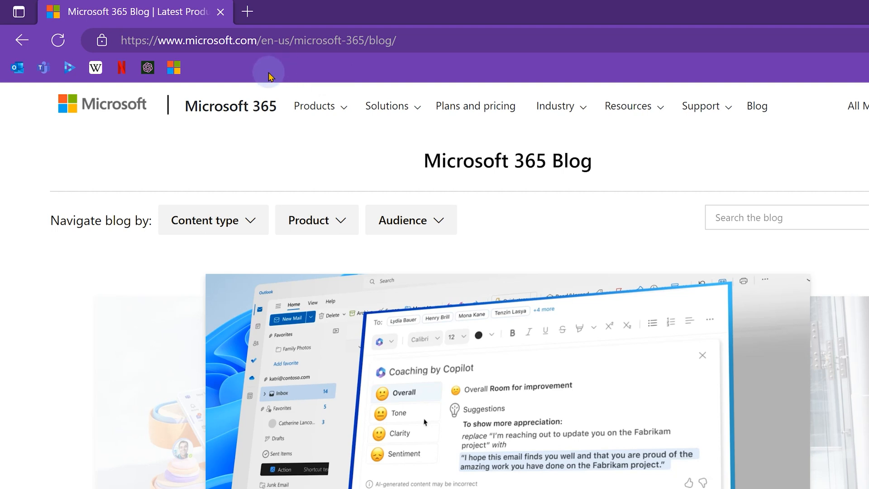
{"action": "mouse_move", "coordinate": [33, 139]}
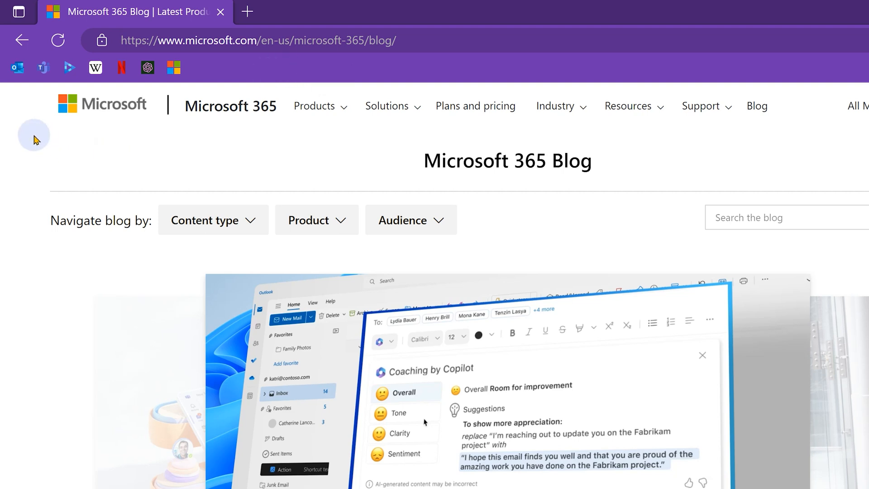
{"action": "mouse_move", "coordinate": [17, 67]}
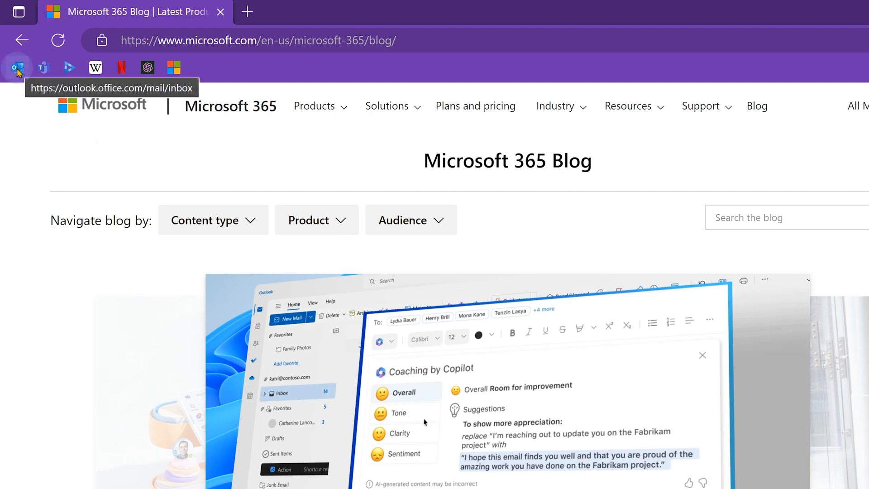
{"action": "mouse_move", "coordinate": [94, 67]}
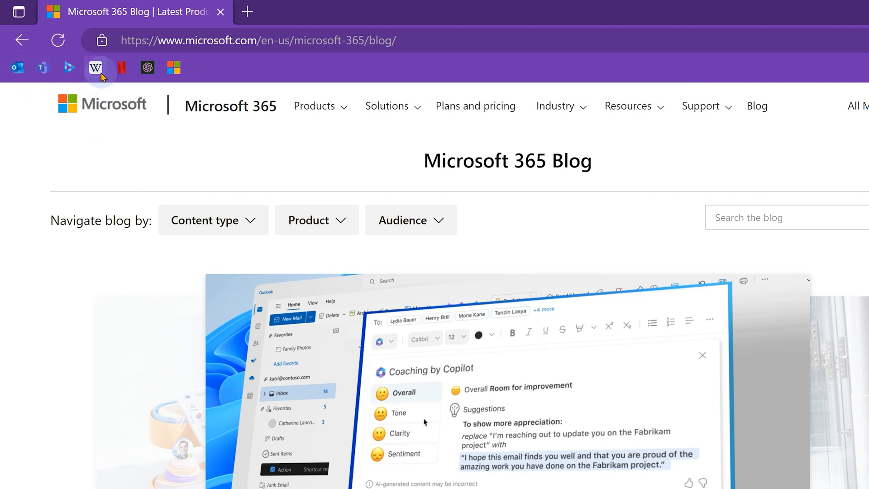
{"action": "mouse_move", "coordinate": [121, 68]}
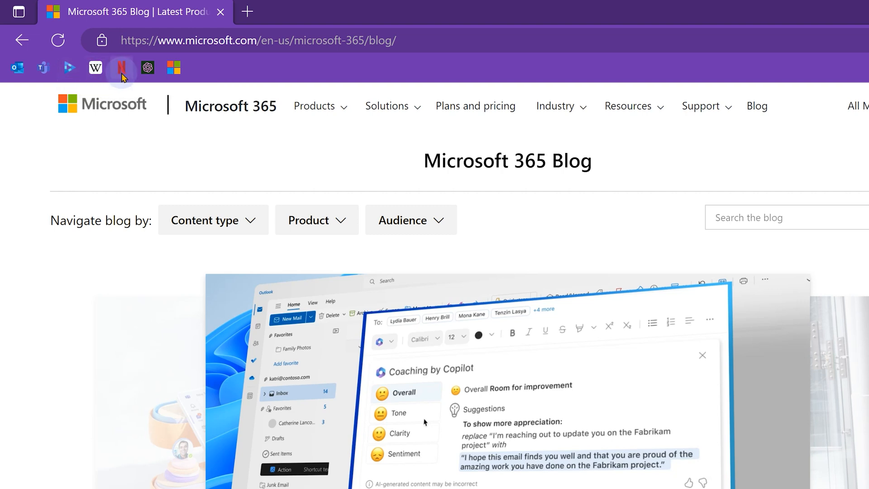
{"action": "mouse_move", "coordinate": [180, 71]}
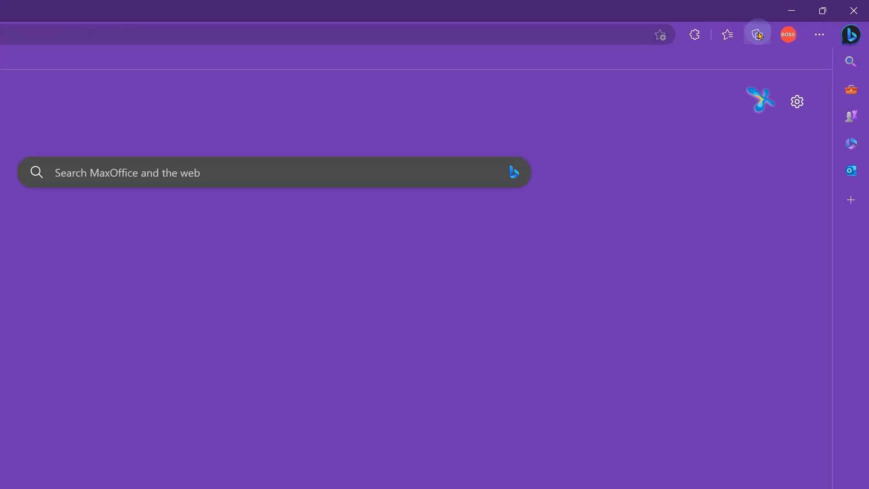
Step: Create an empty collection named 'Power BI' and close the Collections pane
{"action": "left_click", "coordinate": [756, 34]}
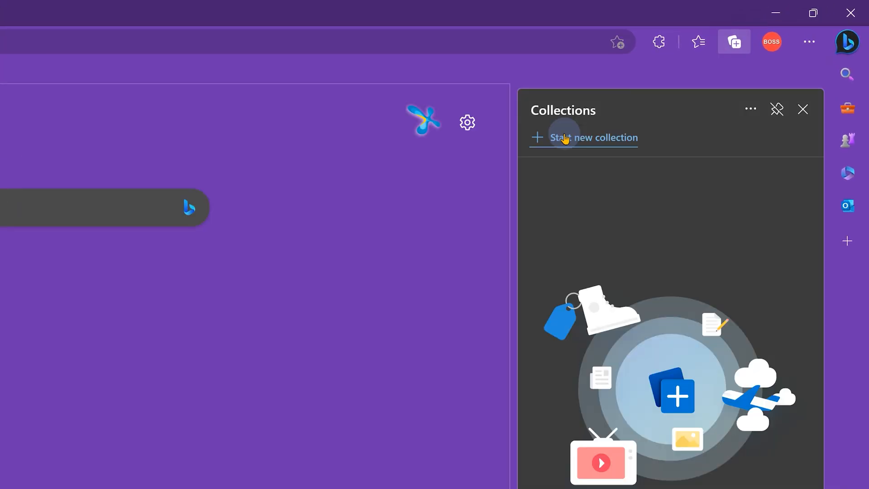
{"action": "left_click", "coordinate": [595, 138]}
{"action": "type", "text": "Power BI"}
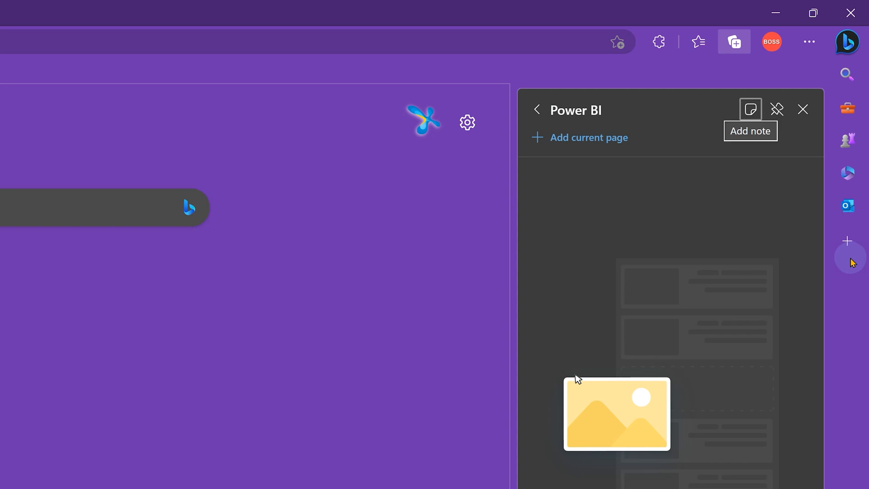
{"action": "mouse_move", "coordinate": [665, 274]}
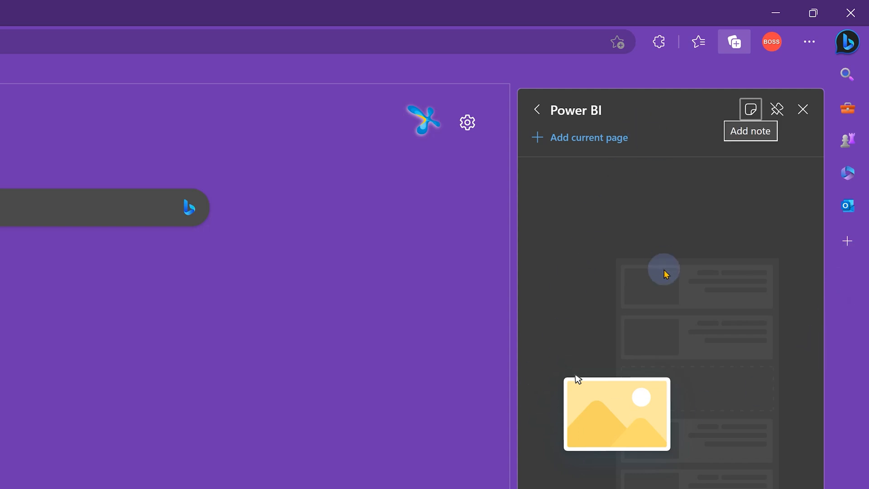
{"action": "mouse_move", "coordinate": [804, 104]}
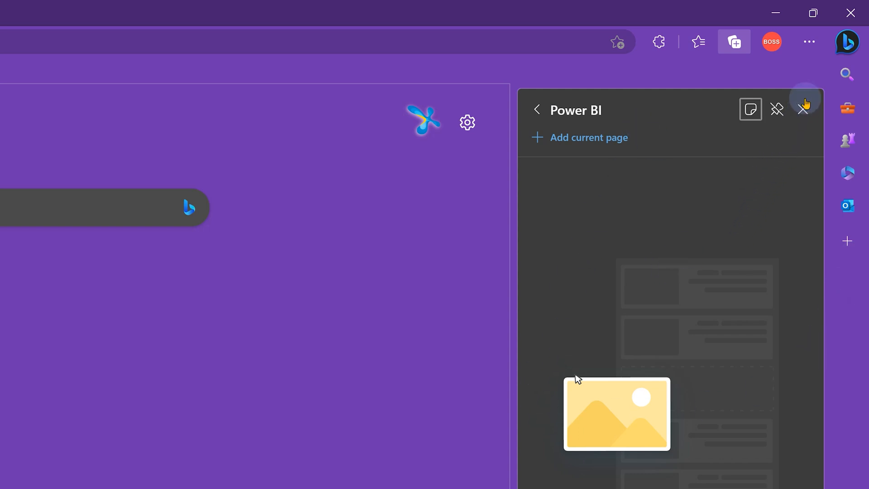
{"action": "left_click", "coordinate": [804, 109]}
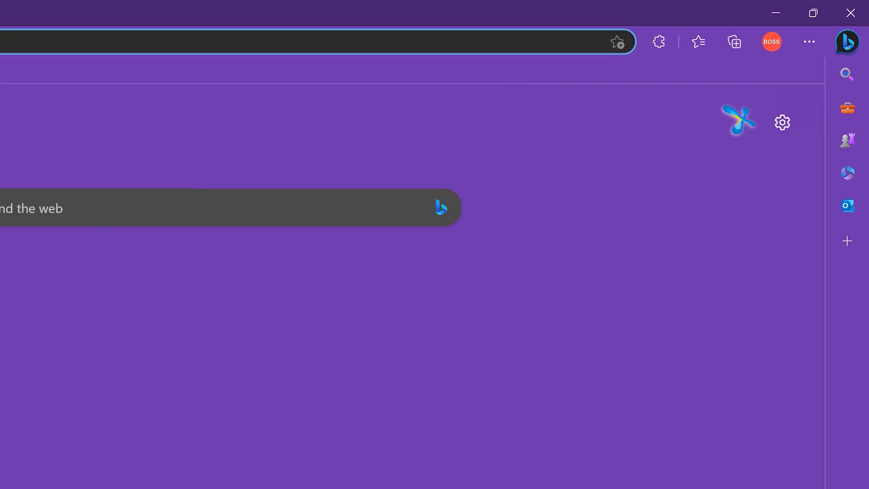
Step: Add the open Microsoft Learn page to the Power BI collection via right-click
{"action": "left_click", "coordinate": [324, 12]}
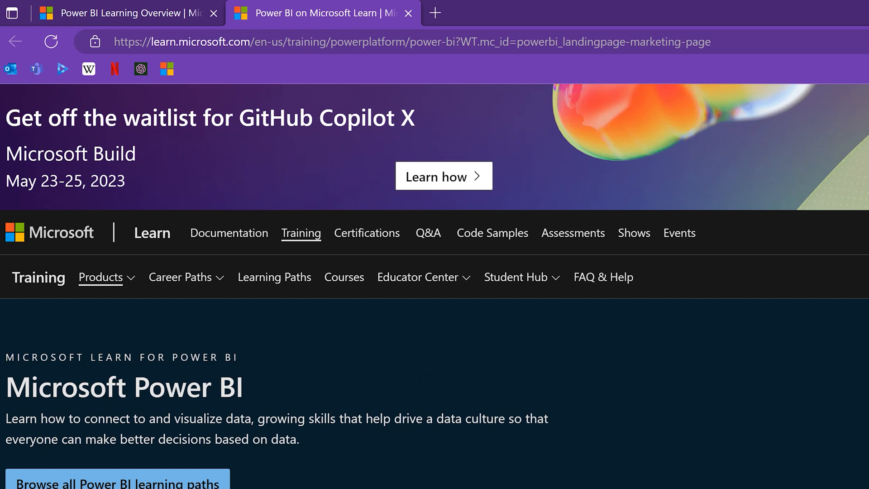
{"action": "right_click", "coordinate": [355, 287]}
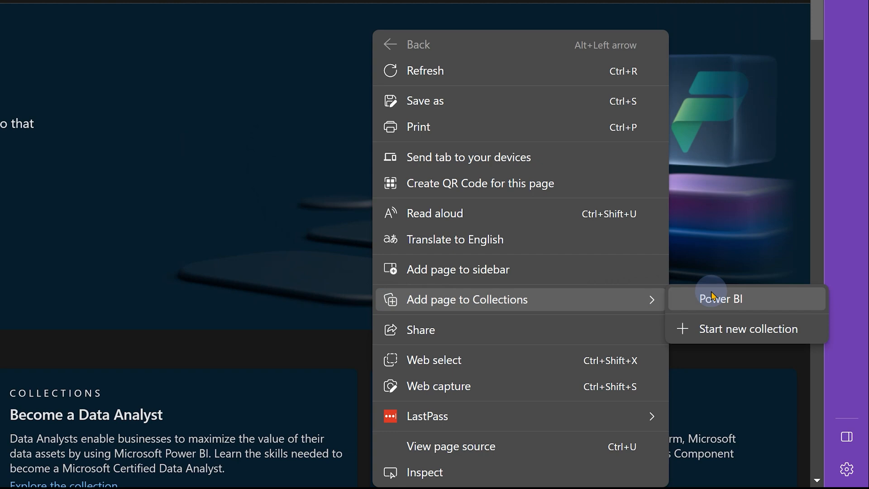
{"action": "left_click", "coordinate": [720, 298]}
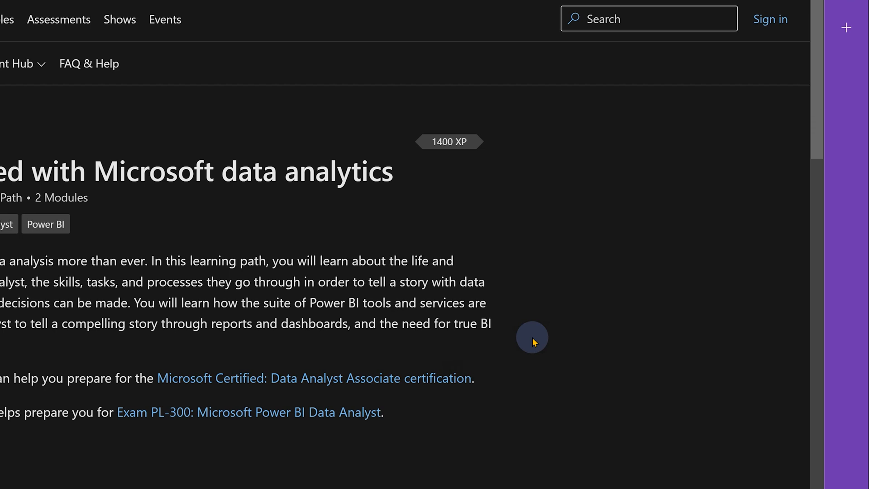
{"action": "mouse_move", "coordinate": [482, 217]}
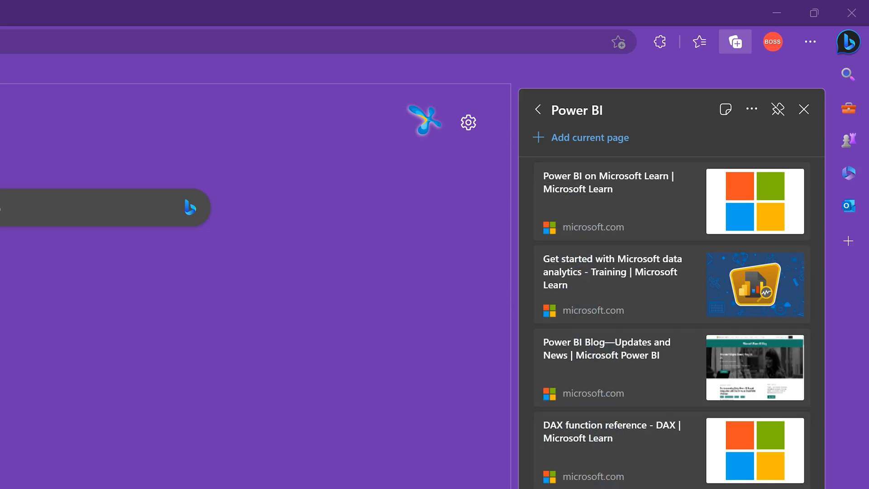
Step: Close the Collections pane to return to the new tab page
{"action": "left_click", "coordinate": [804, 109]}
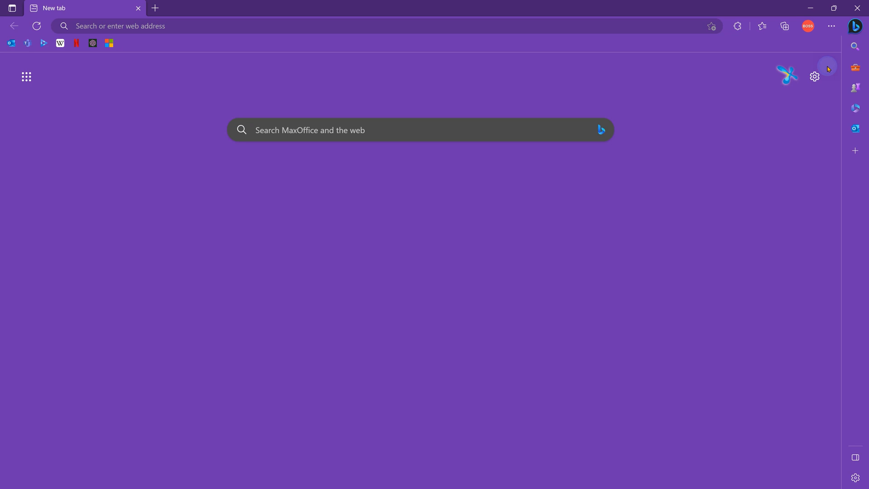
Step: Open all five Power BI collection pages as a tab group, then close the pane
{"action": "left_click", "coordinate": [763, 26]}
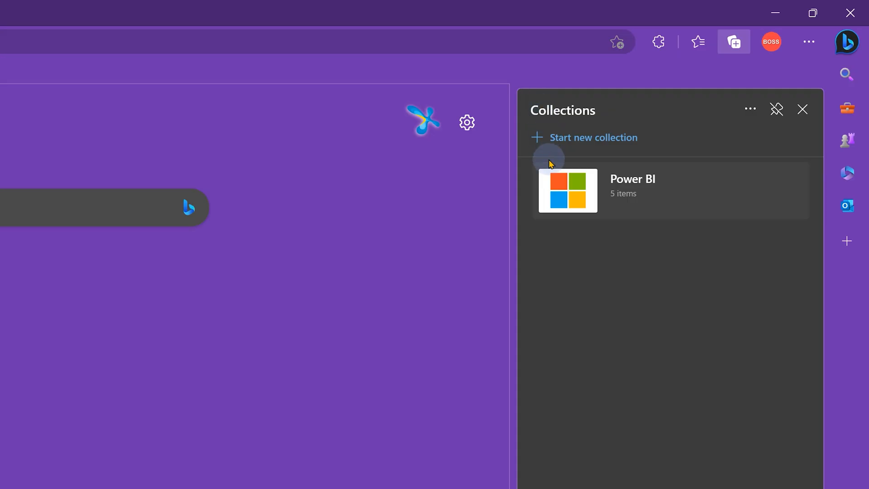
{"action": "mouse_move", "coordinate": [629, 203]}
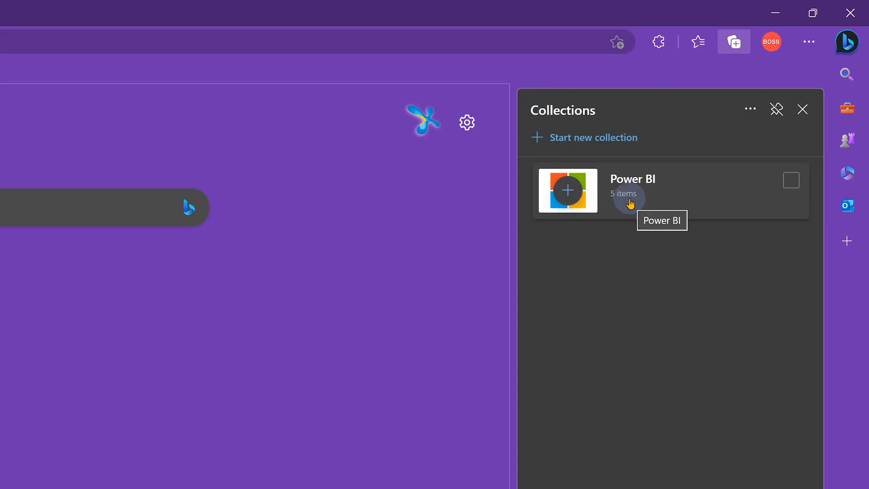
{"action": "right_click", "coordinate": [632, 191]}
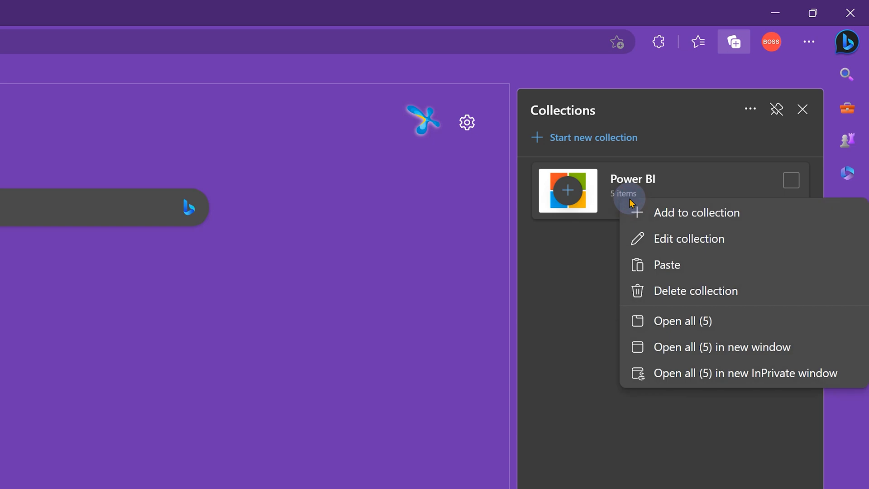
{"action": "left_click", "coordinate": [684, 321]}
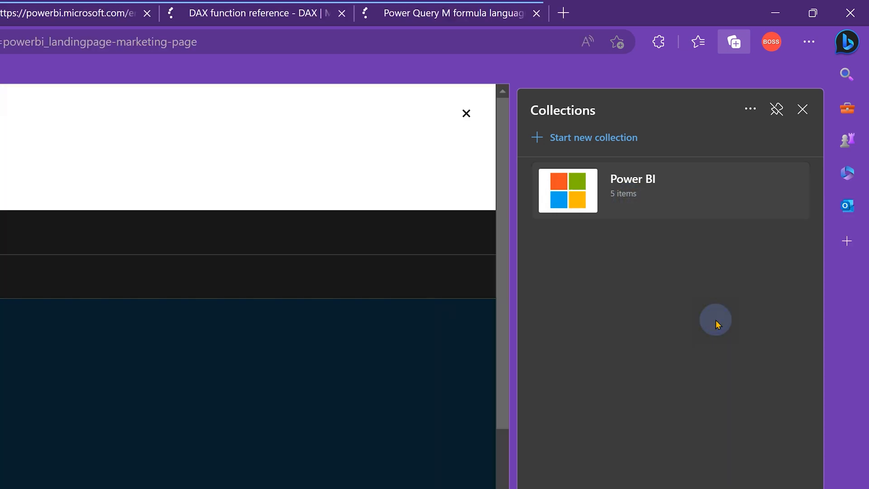
{"action": "left_click", "coordinate": [802, 109]}
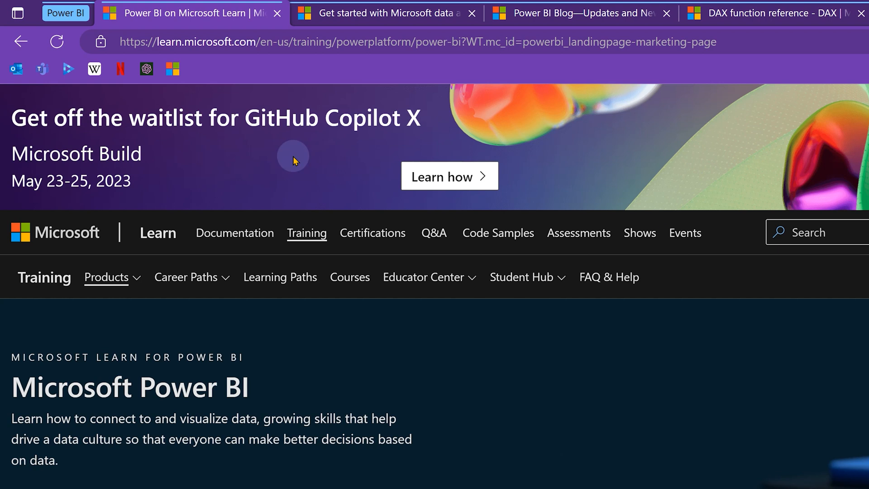
{"action": "mouse_move", "coordinate": [65, 13]}
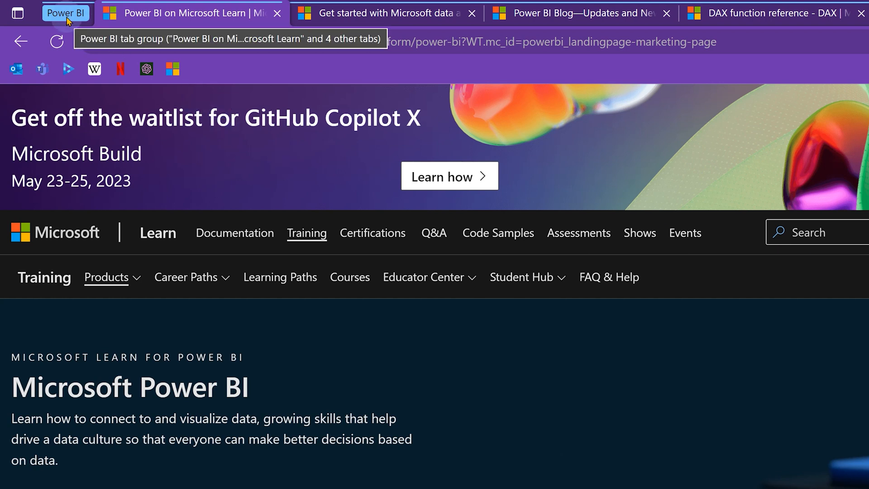
Step: Save the Power BI tab group's five tabs as a new collection
{"action": "left_click", "coordinate": [65, 13]}
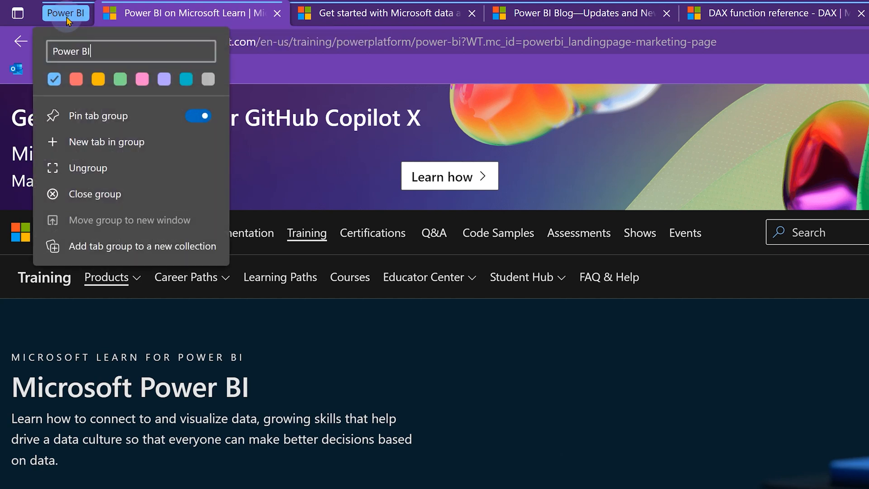
{"action": "left_click", "coordinate": [144, 246]}
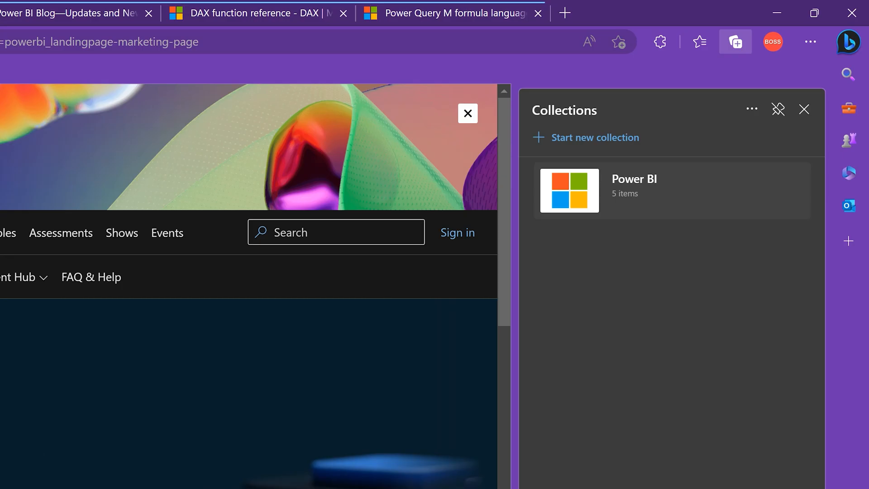
{"action": "mouse_move", "coordinate": [533, 121]}
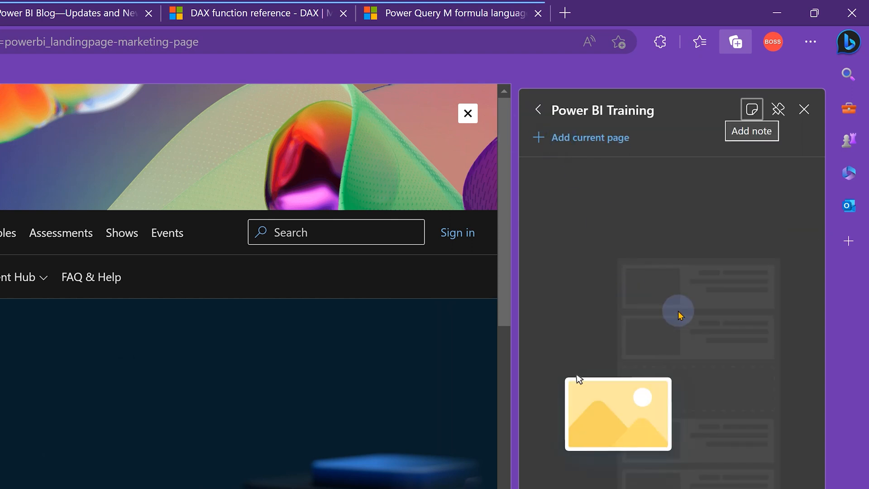
{"action": "mouse_move", "coordinate": [671, 325]}
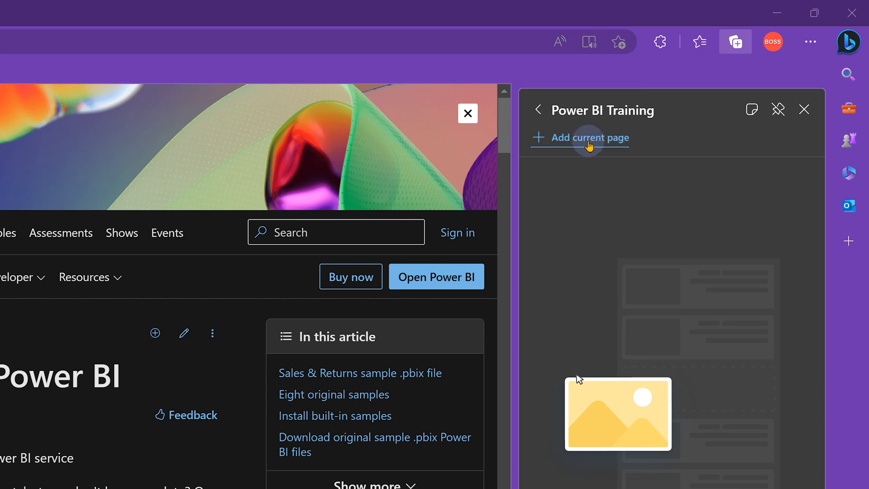
{"action": "mouse_move", "coordinate": [561, 217]}
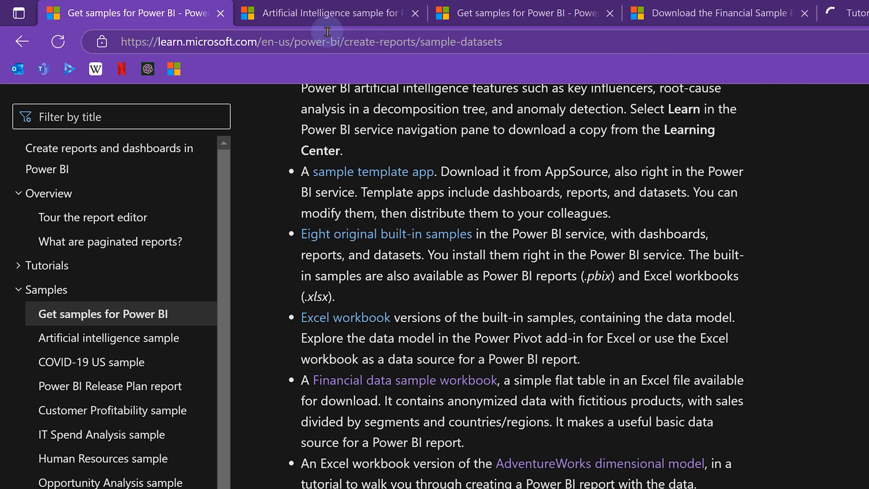
Step: Add the open sample-data tabs to the Power BI Training collection
{"action": "right_click", "coordinate": [321, 12]}
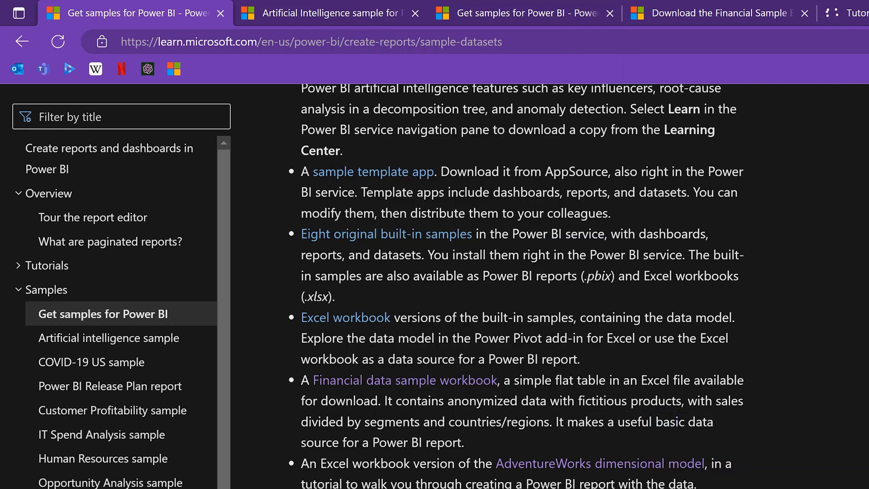
{"action": "left_click", "coordinate": [733, 41]}
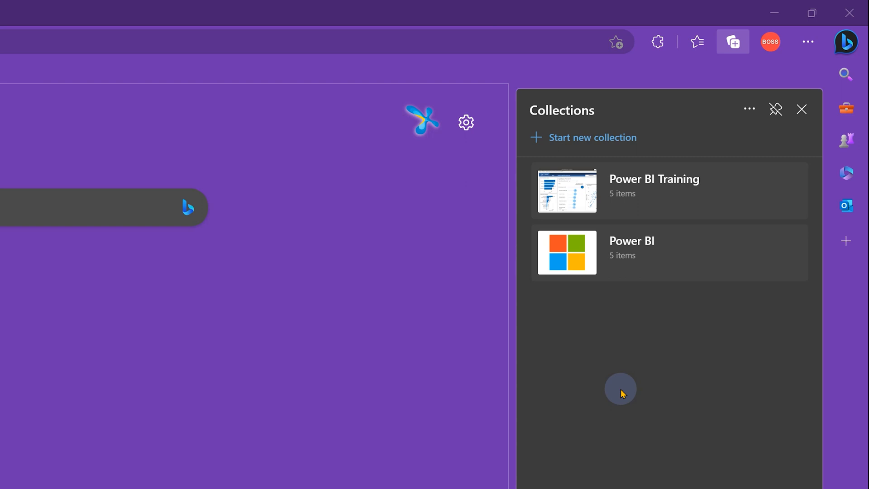
{"action": "mouse_move", "coordinate": [651, 269]}
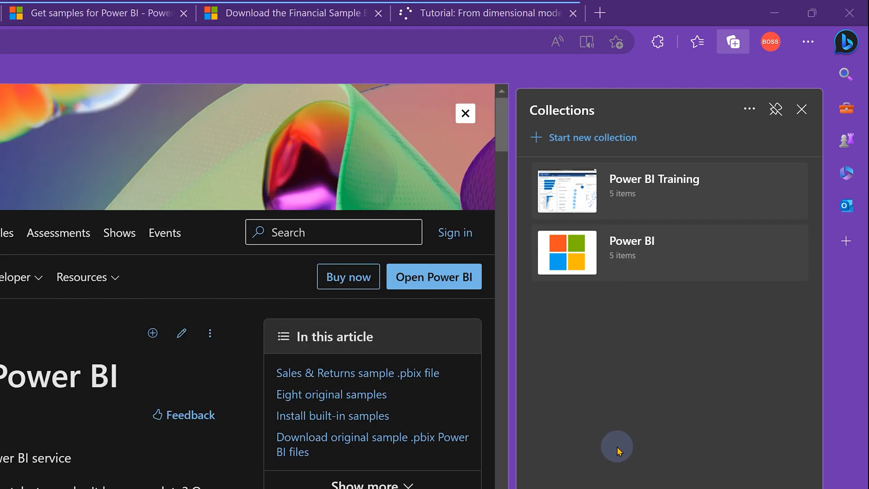
{"action": "mouse_move", "coordinate": [650, 259]}
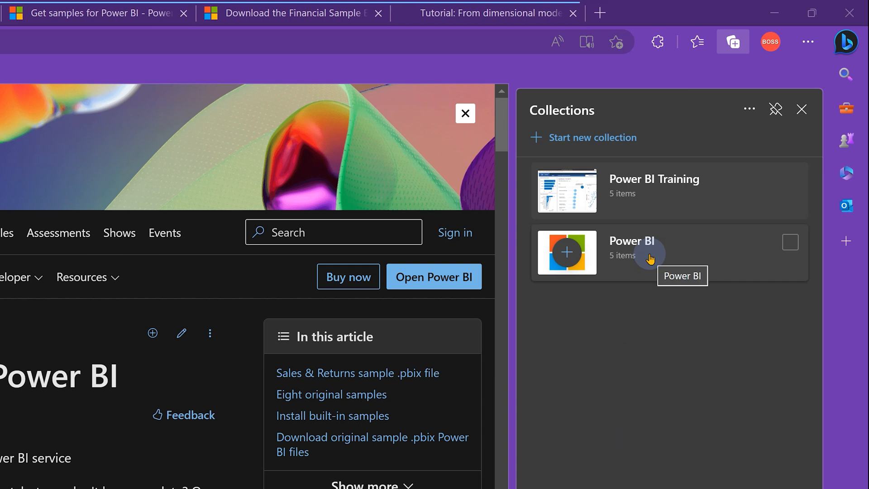
Step: Reopen all five Power BI collection pages as a tab group beside Power BI Training
{"action": "right_click", "coordinate": [630, 253]}
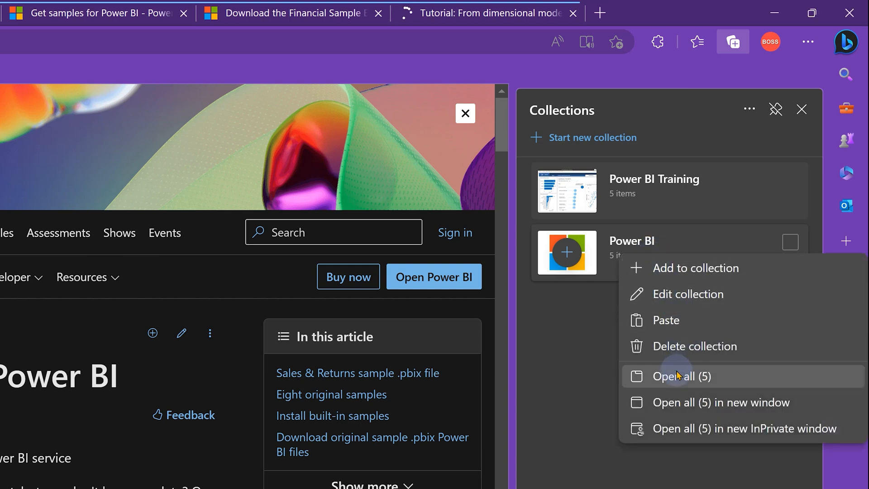
{"action": "left_click", "coordinate": [682, 376]}
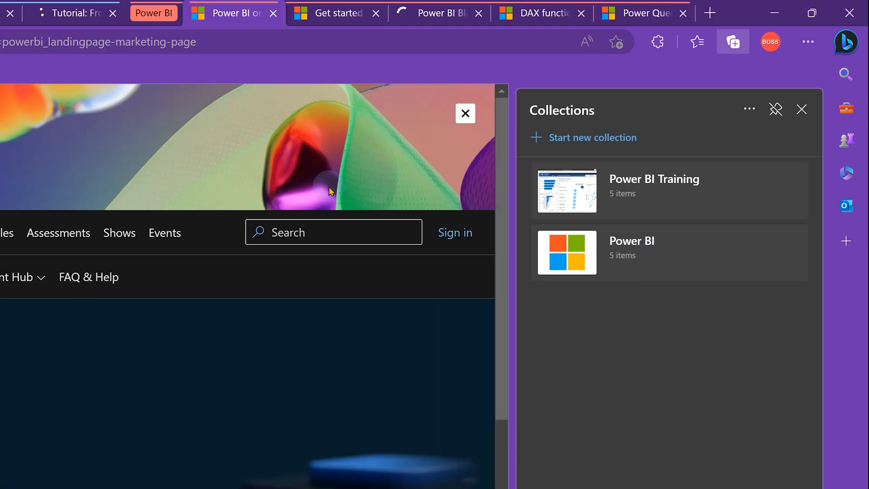
{"action": "left_click", "coordinate": [802, 109]}
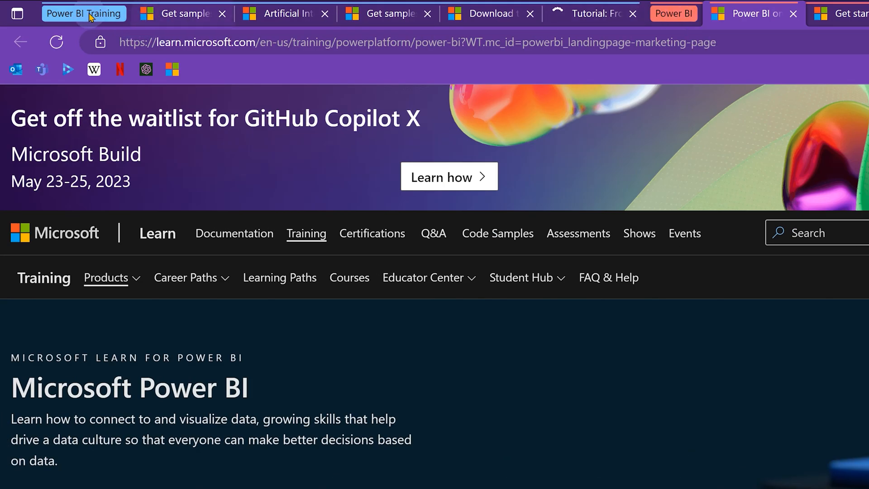
{"action": "mouse_move", "coordinate": [674, 13]}
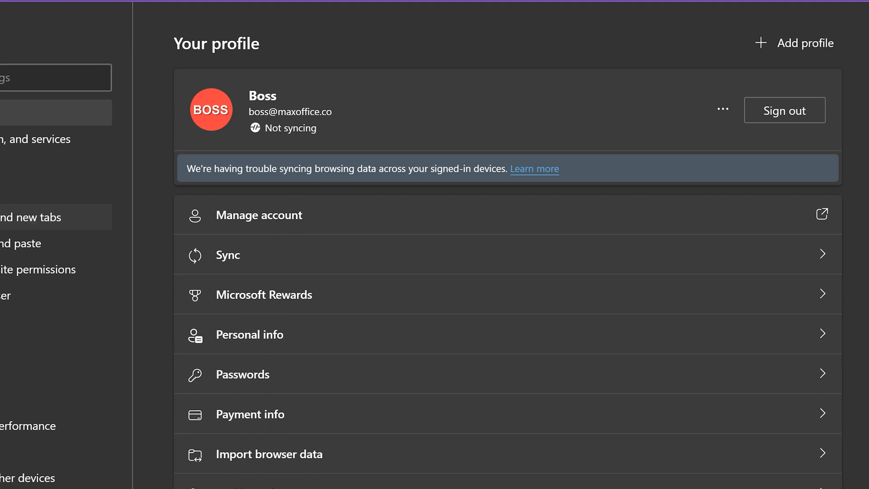
Step: Under 'Start, home, and new tabs', make all currently open tabs the start-up pages
{"action": "left_click", "coordinate": [32, 216]}
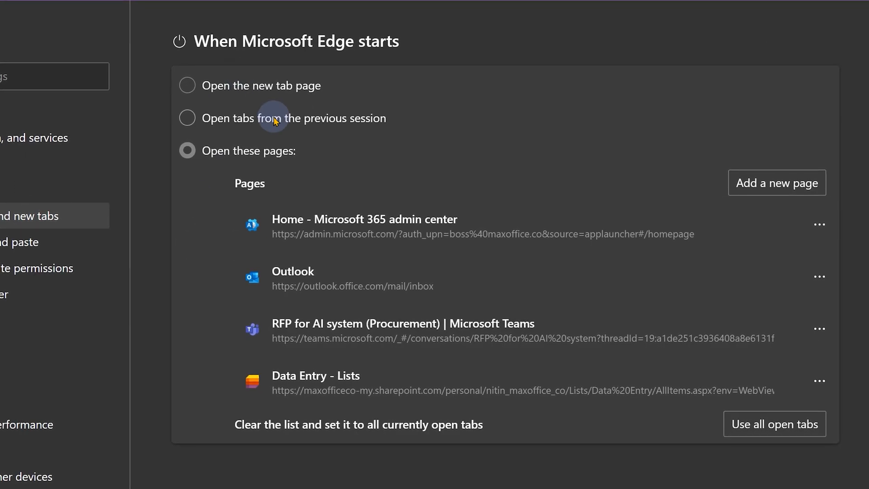
{"action": "mouse_move", "coordinate": [773, 432]}
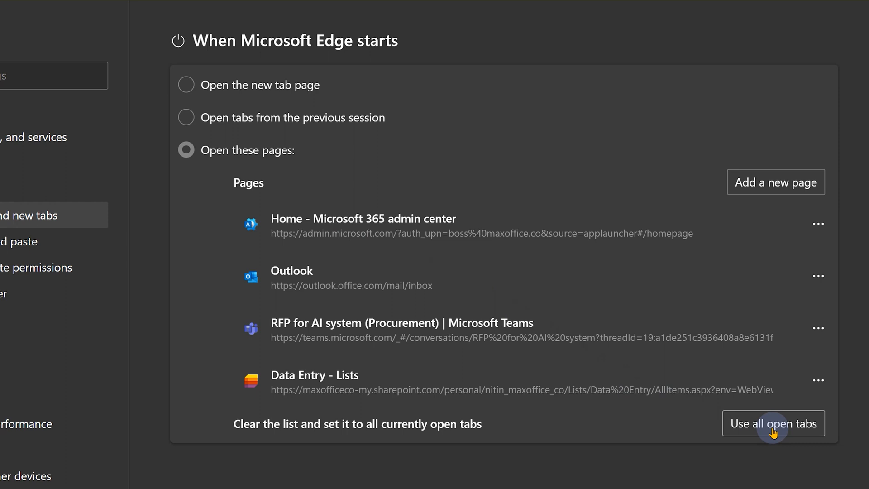
{"action": "left_click", "coordinate": [774, 423]}
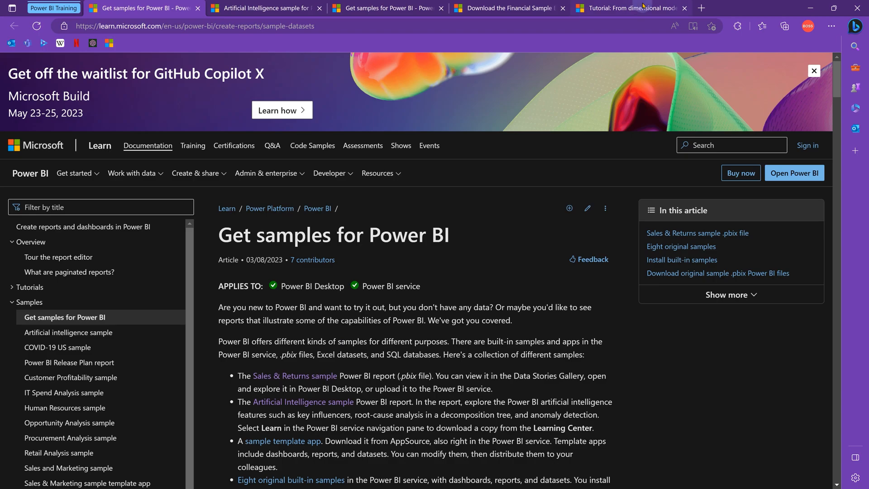
{"action": "mouse_move", "coordinate": [699, 474]}
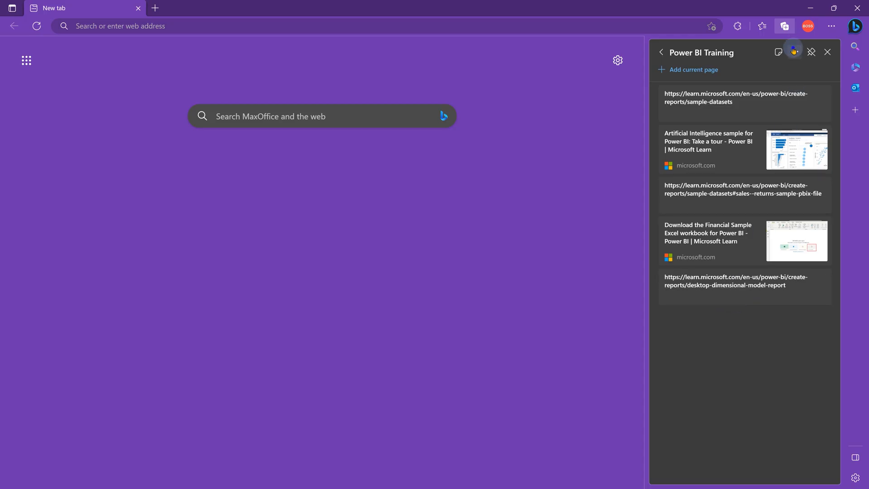
Step: View Power BI Training's options menu (Send to Excel, Send to Word), then select a browser tab
{"action": "left_click", "coordinate": [794, 52]}
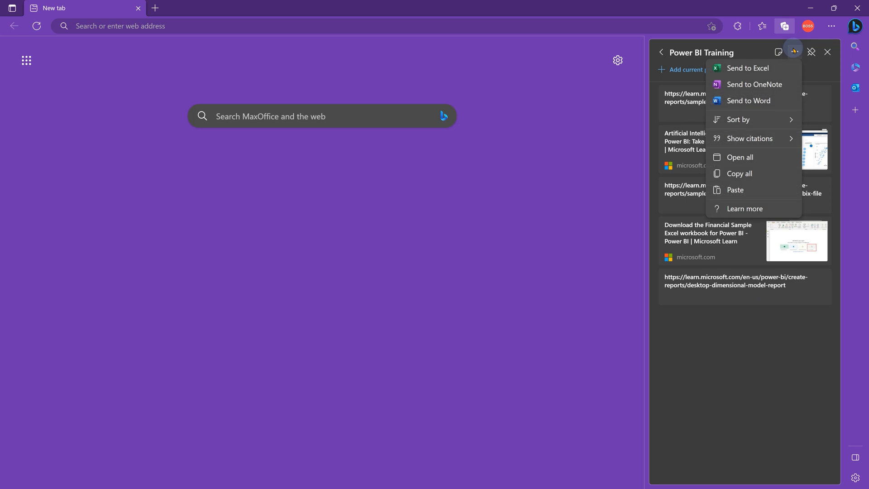
{"action": "mouse_move", "coordinate": [748, 68]}
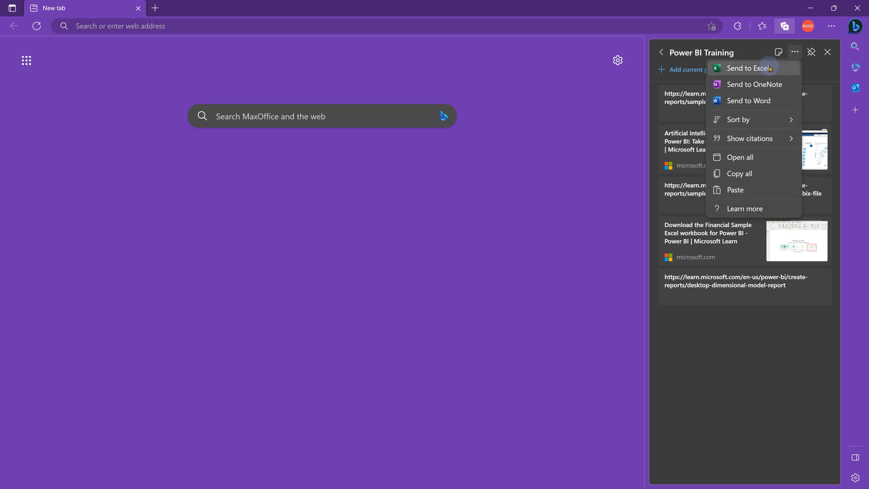
{"action": "mouse_move", "coordinate": [748, 101]}
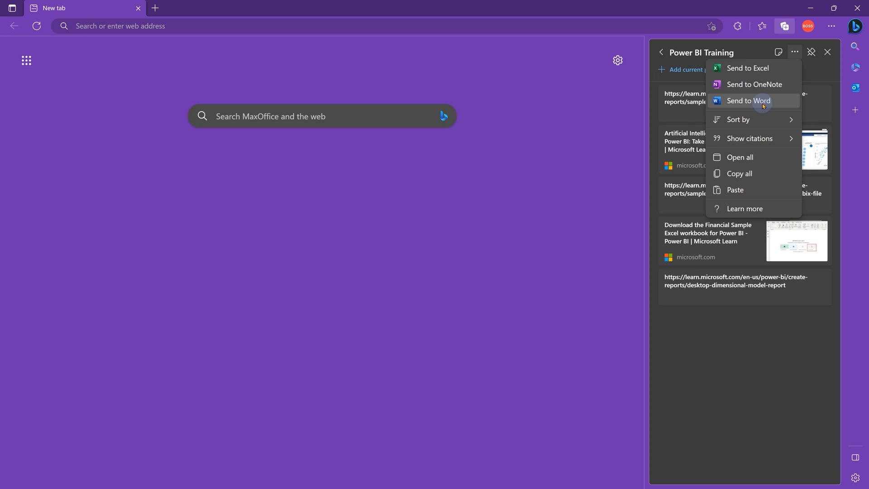
{"action": "mouse_move", "coordinate": [749, 69]}
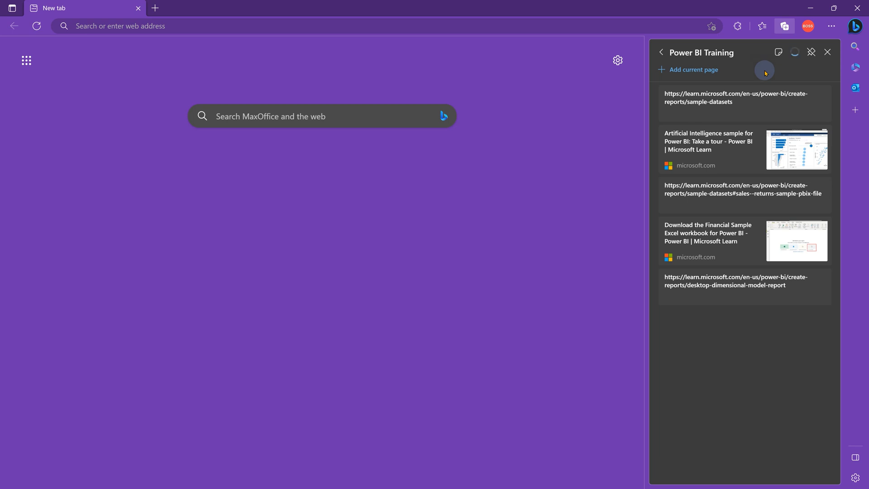
{"action": "left_click", "coordinate": [208, 7]}
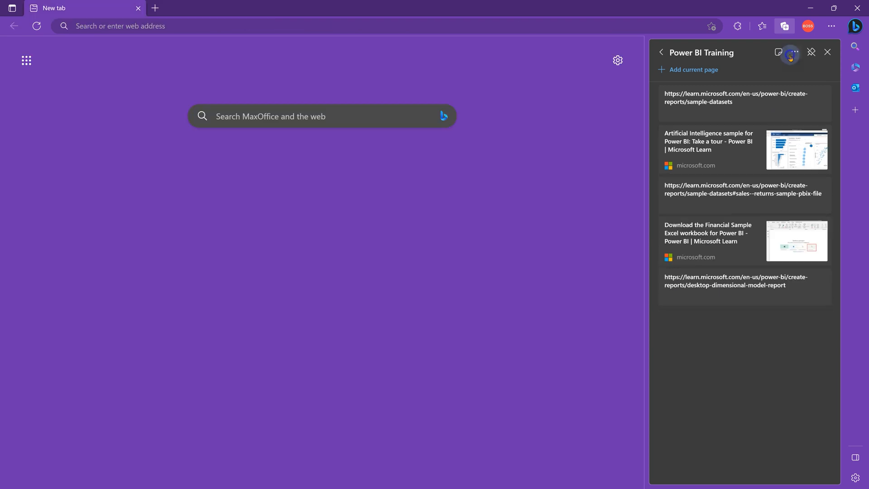
Step: Turn on APA 7 citations, preview and cancel the first citation, and add note 'My notes.'
{"action": "left_click", "coordinate": [792, 52]}
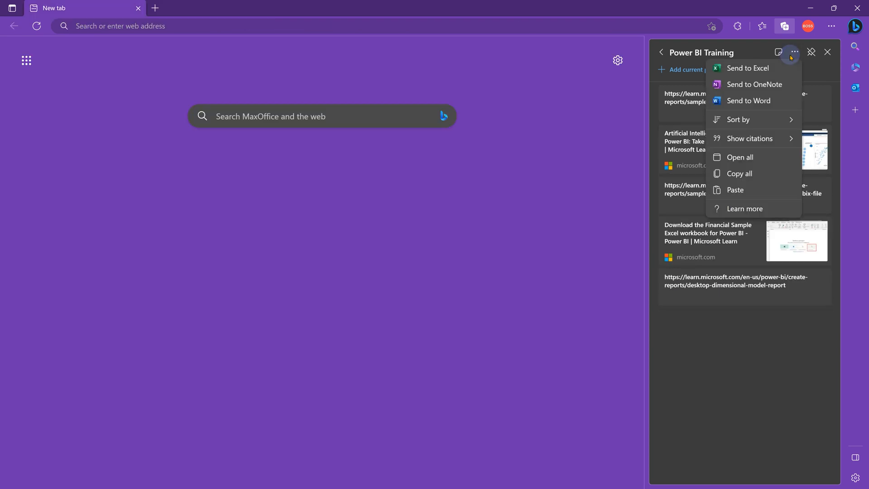
{"action": "mouse_move", "coordinate": [751, 138]}
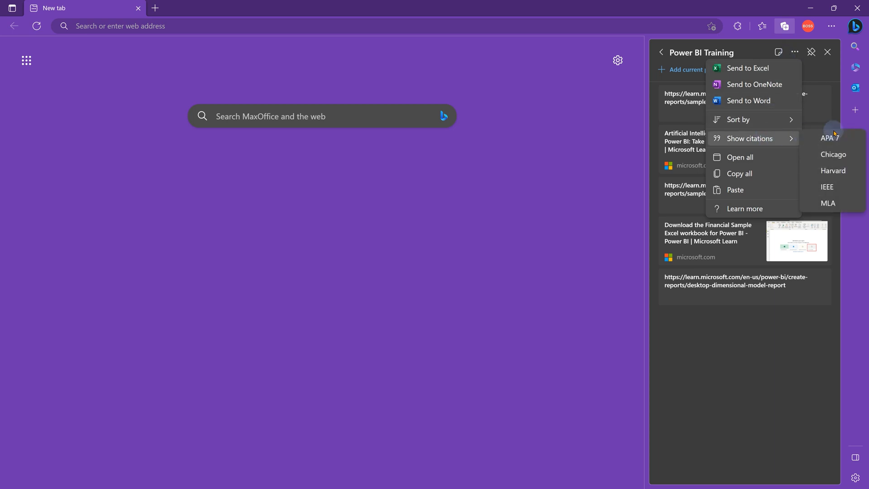
{"action": "left_click", "coordinate": [831, 138]}
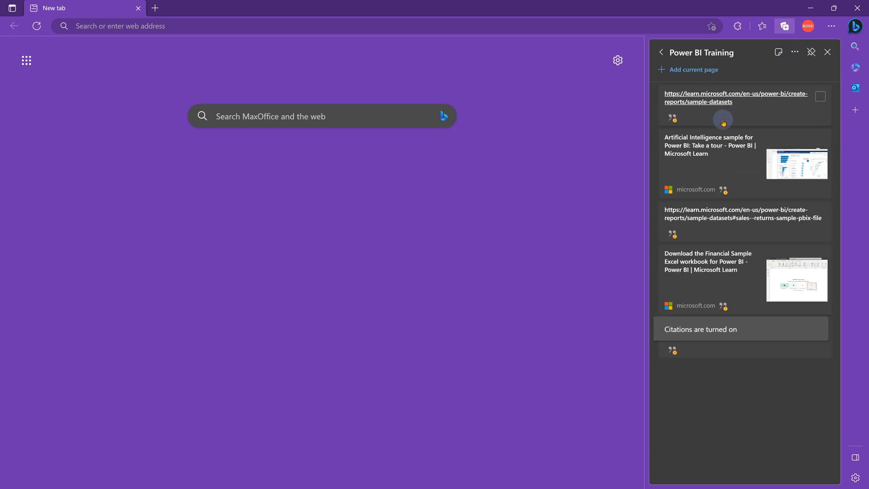
{"action": "mouse_move", "coordinate": [676, 217]}
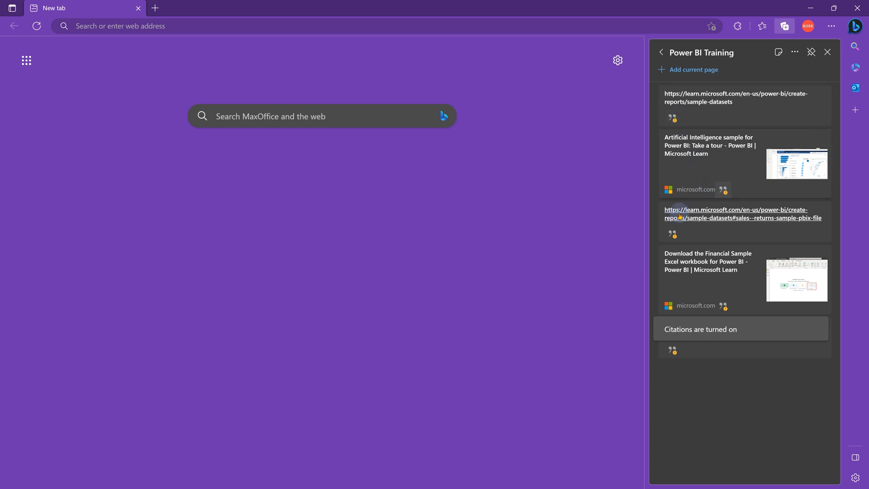
{"action": "mouse_move", "coordinate": [726, 309]}
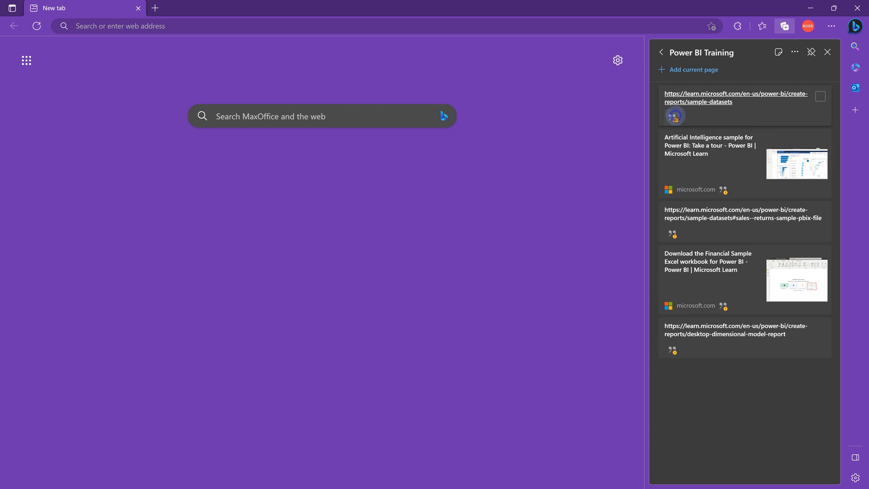
{"action": "left_click", "coordinate": [675, 116]}
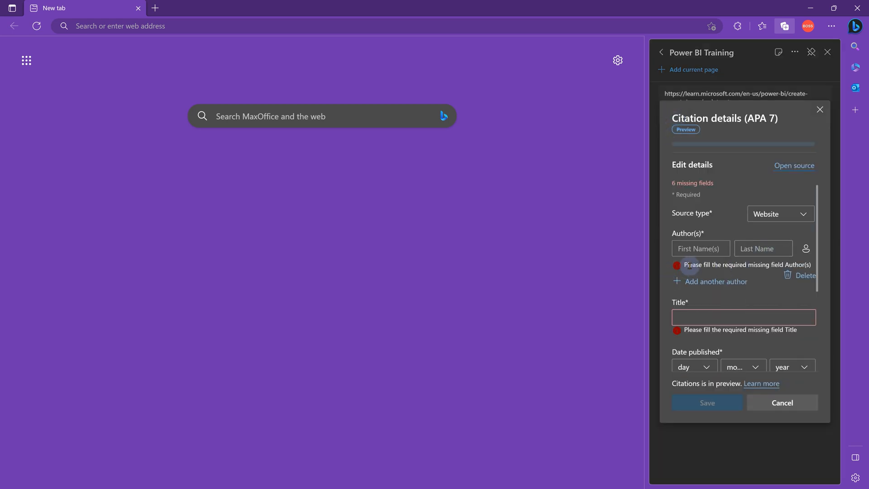
{"action": "left_click", "coordinate": [701, 249]}
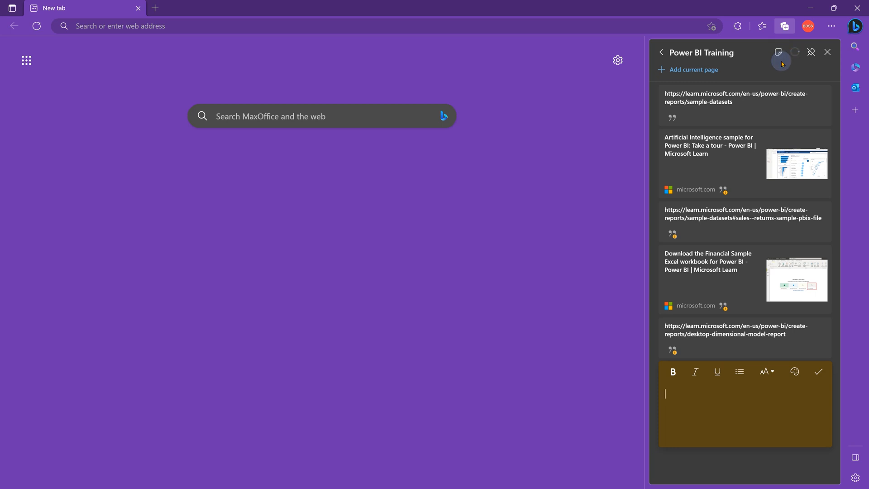
{"action": "type", "text": "My notes."}
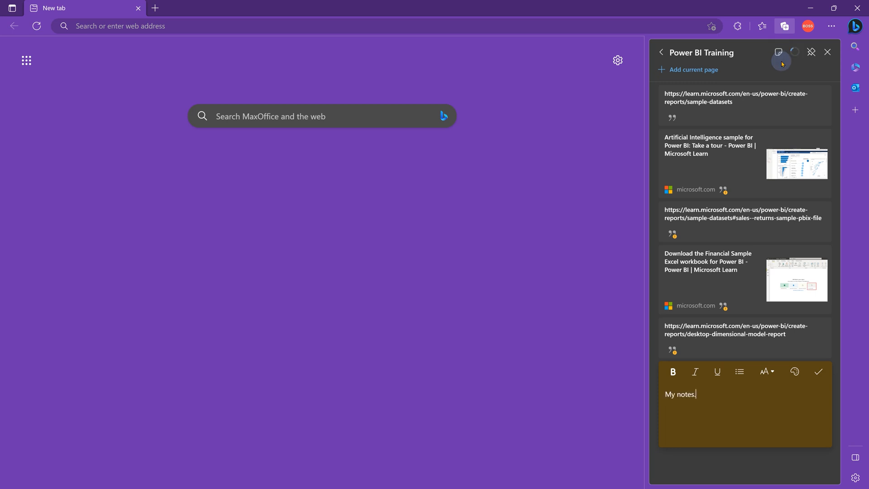